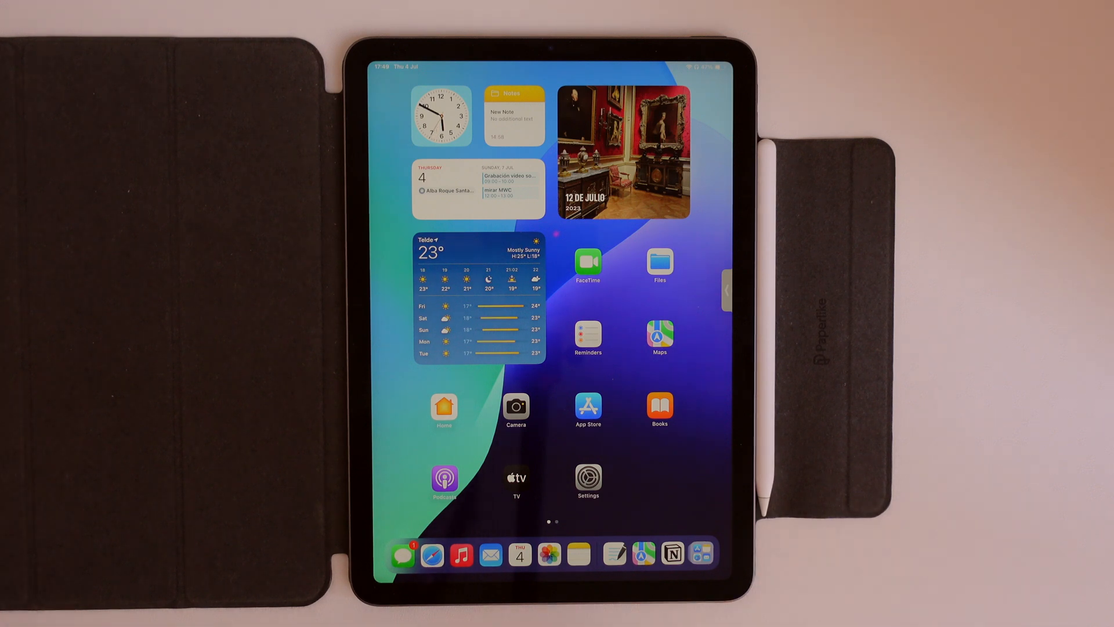
Step: Launch Settings from the Home Screen, landing on the Do Not Disturb Focus page
click(588, 479)
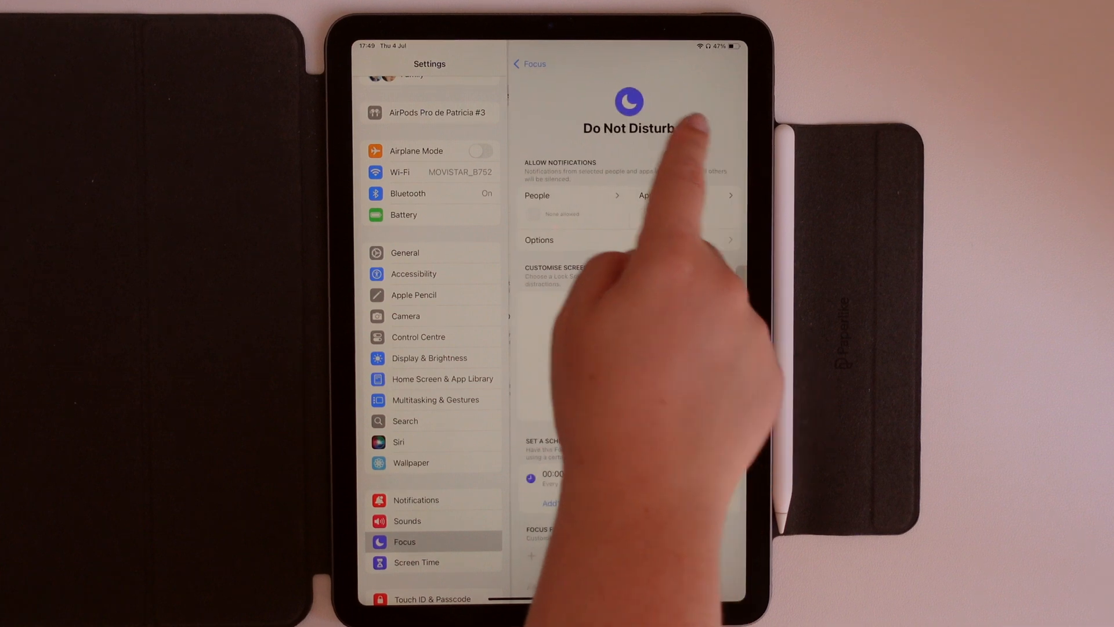
Step: Create a custom Focus named 'Currently studying' with an orange books icon and confirm it
click(529, 64)
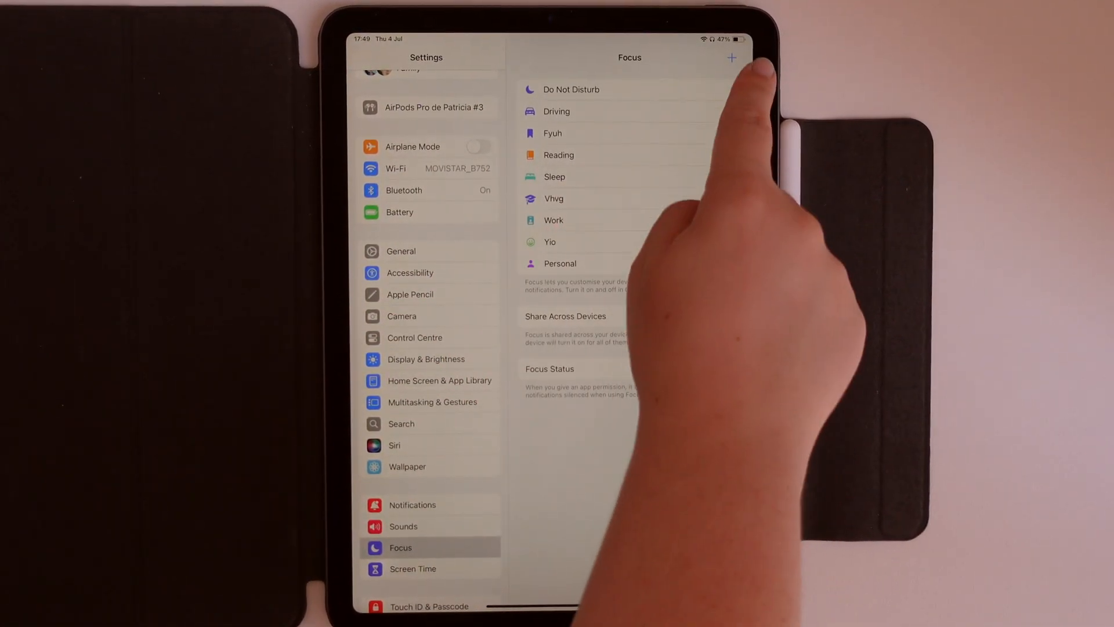
click(732, 58)
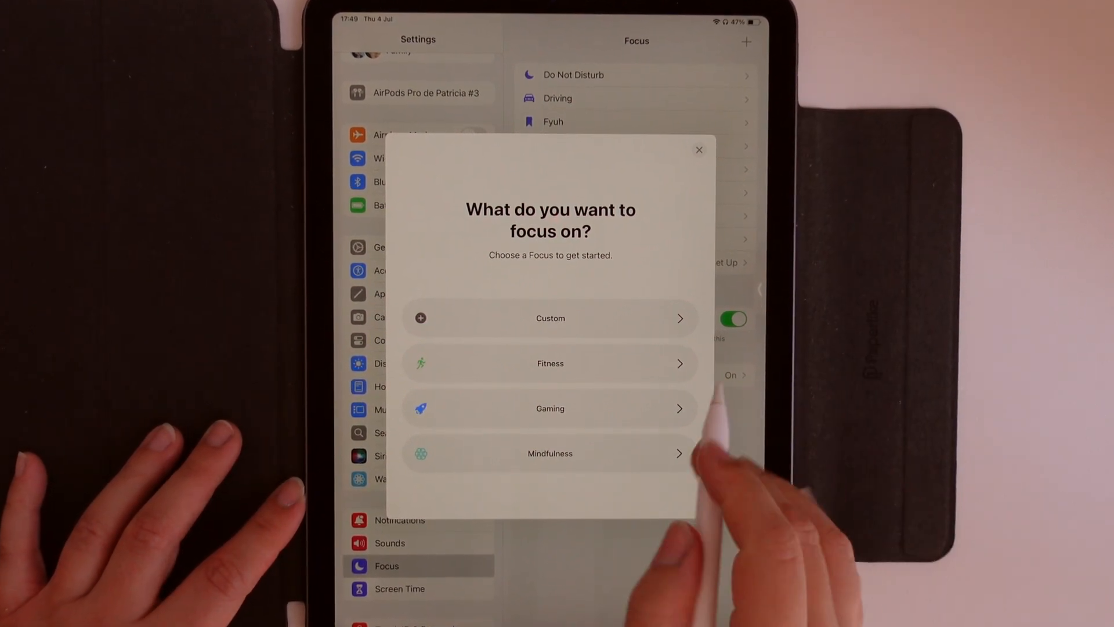
click(550, 318)
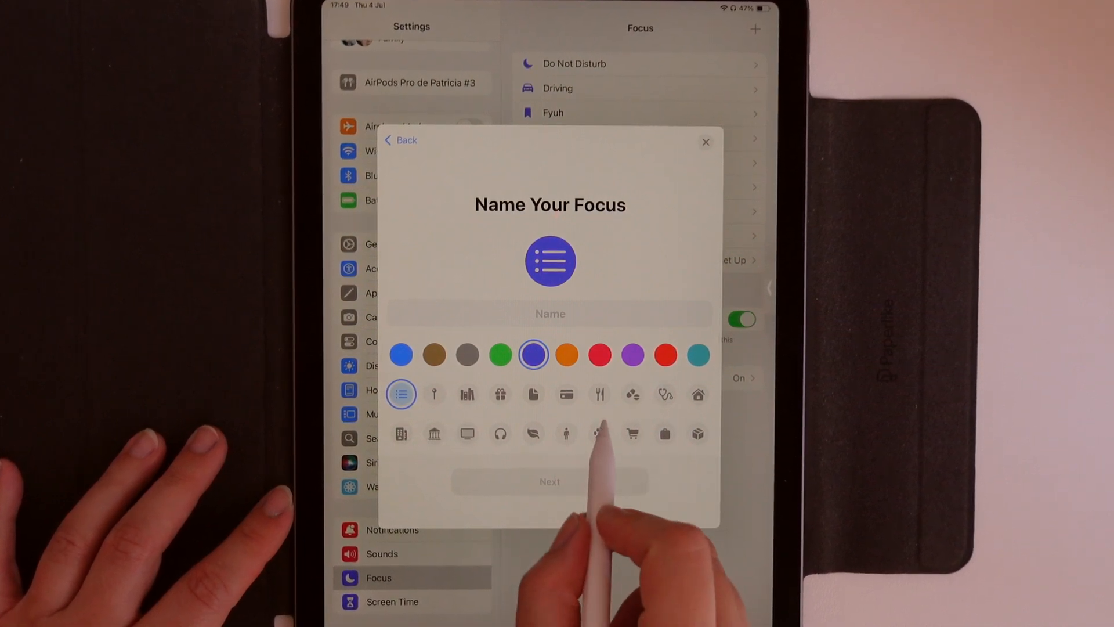
scroll(down, 3)
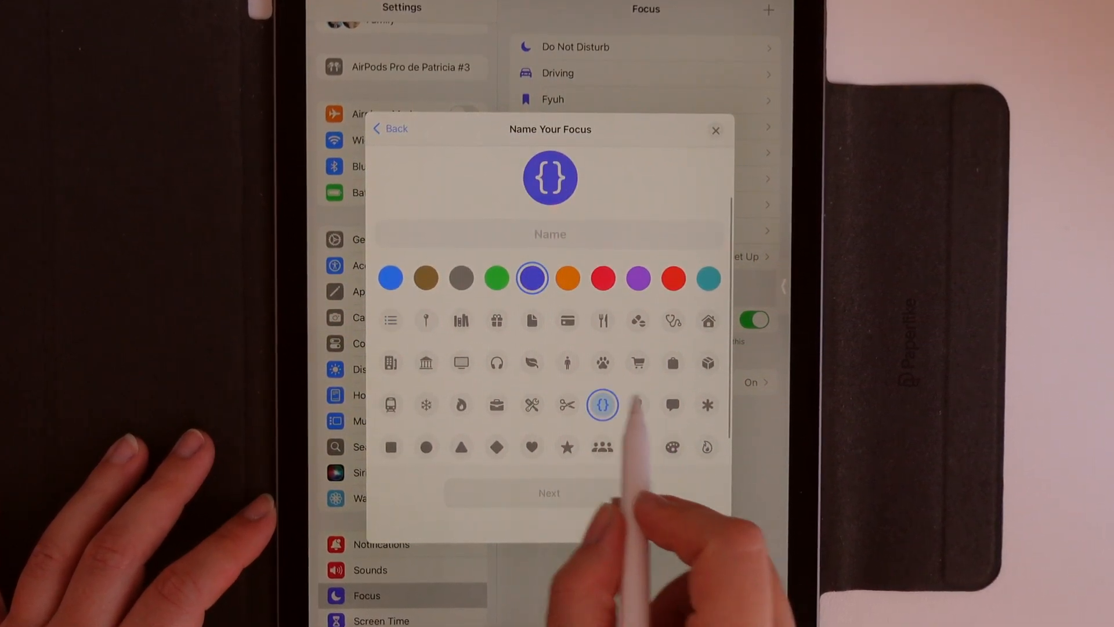
click(461, 321)
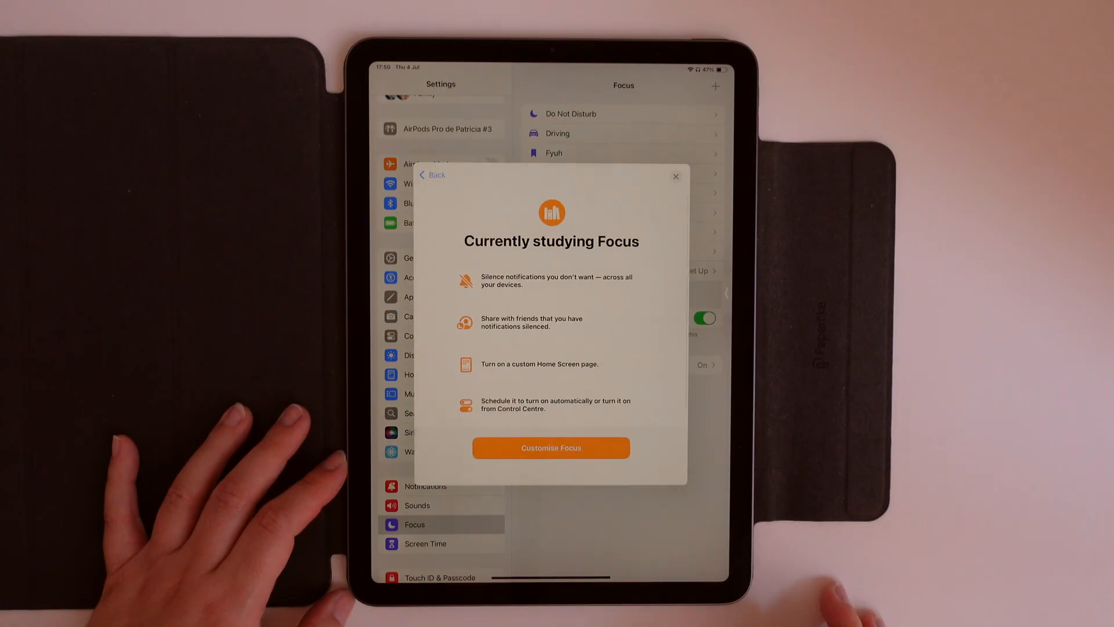
Step: Customise the new Focus and review which apps may still send notifications
click(551, 449)
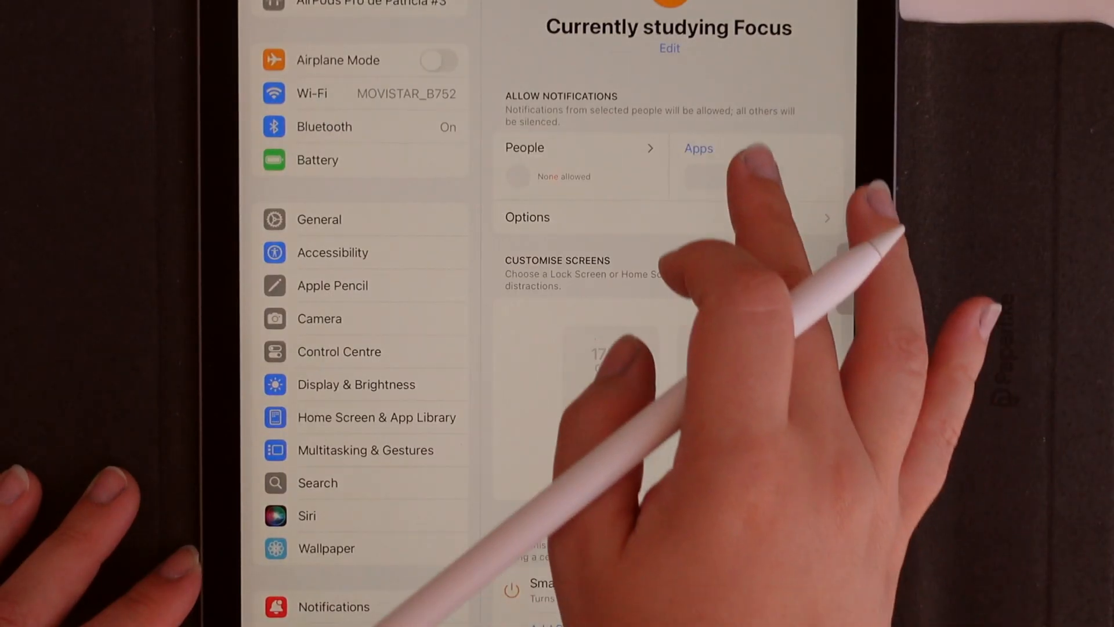
click(699, 148)
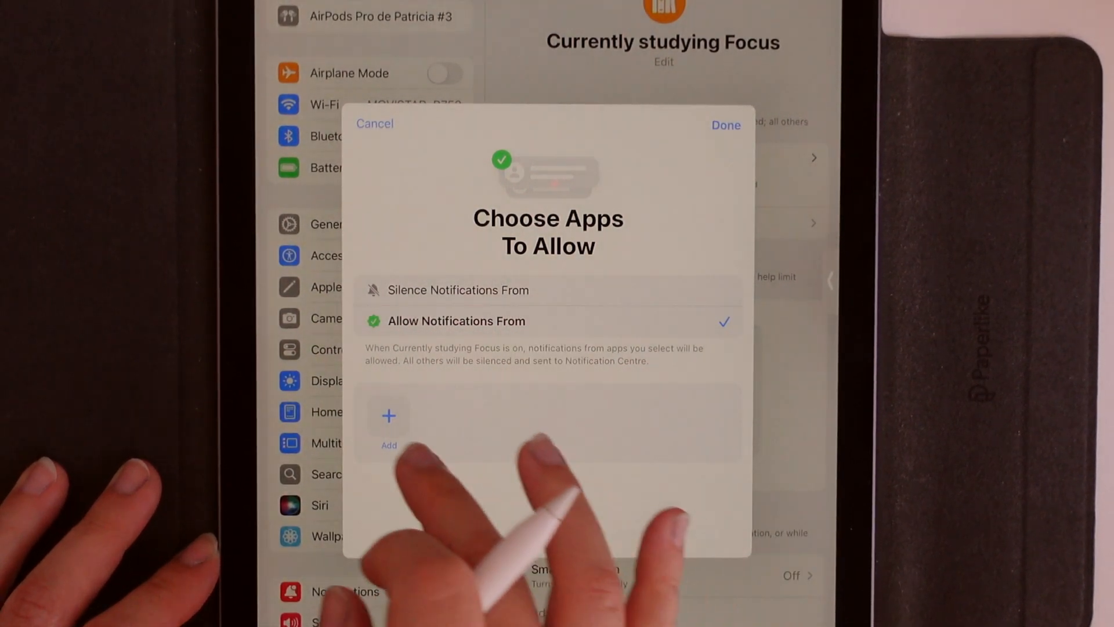
click(725, 125)
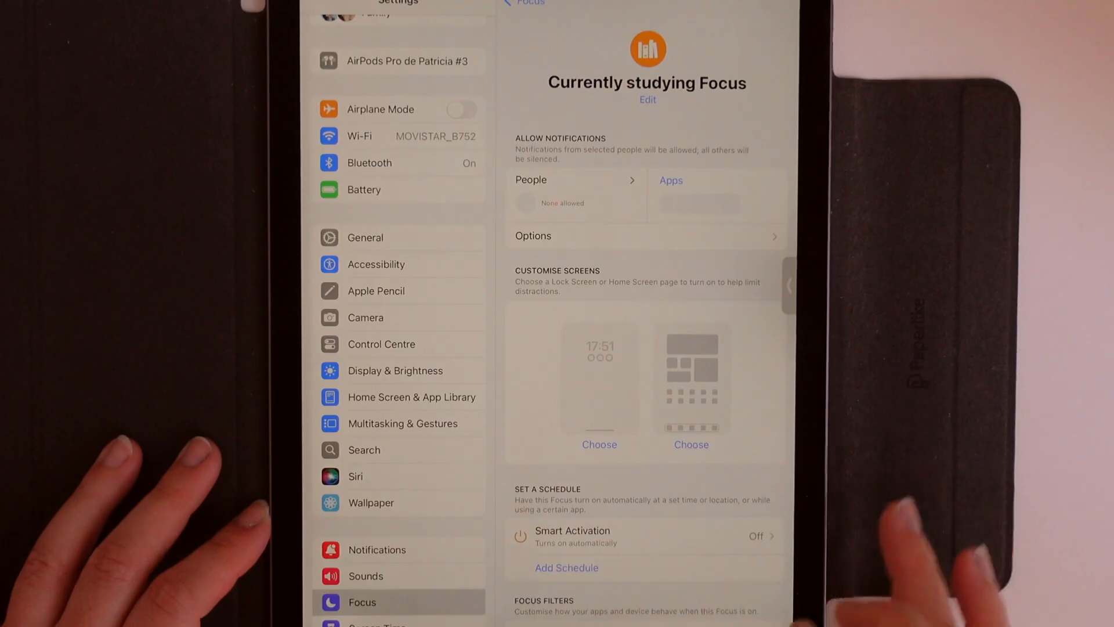
Step: Add a schedule so the Focus turns on when an app opens, showing the app choices
click(567, 567)
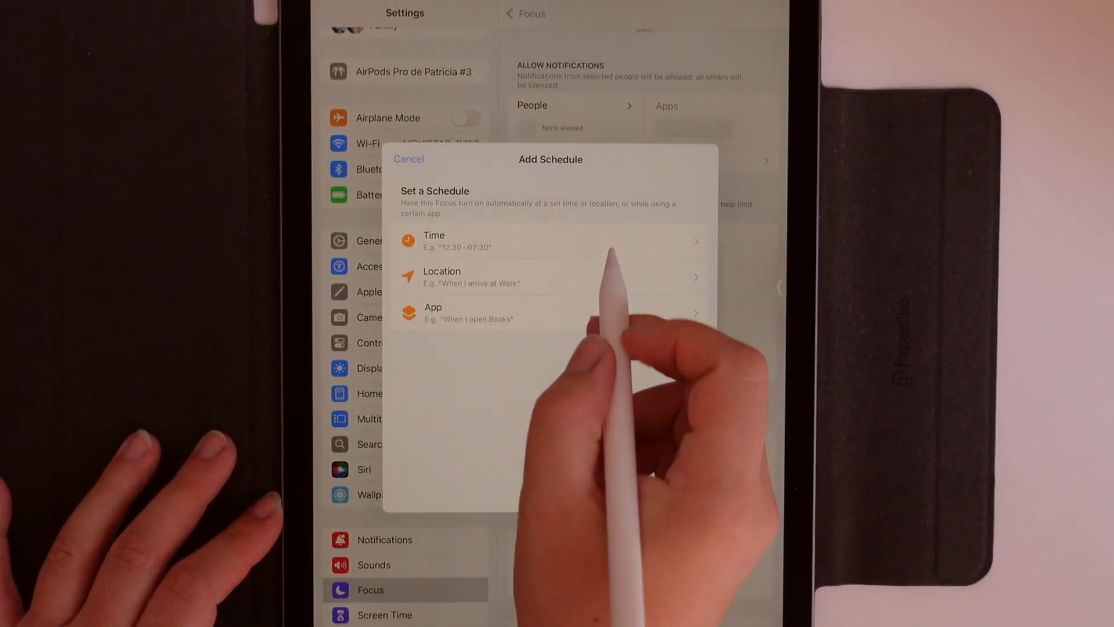
click(408, 159)
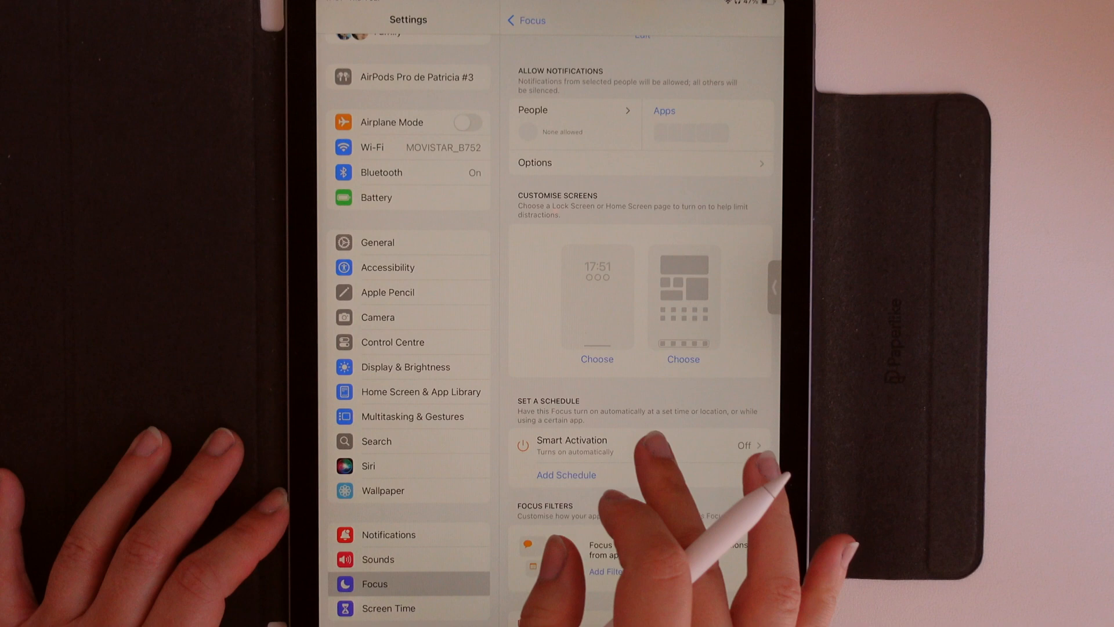
click(566, 474)
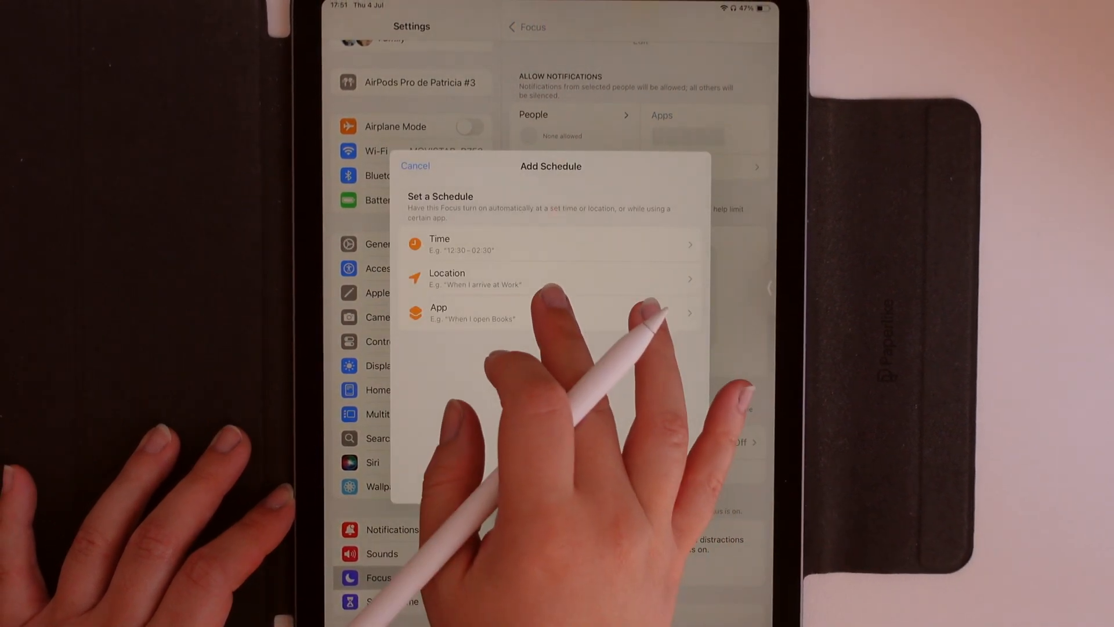
click(439, 312)
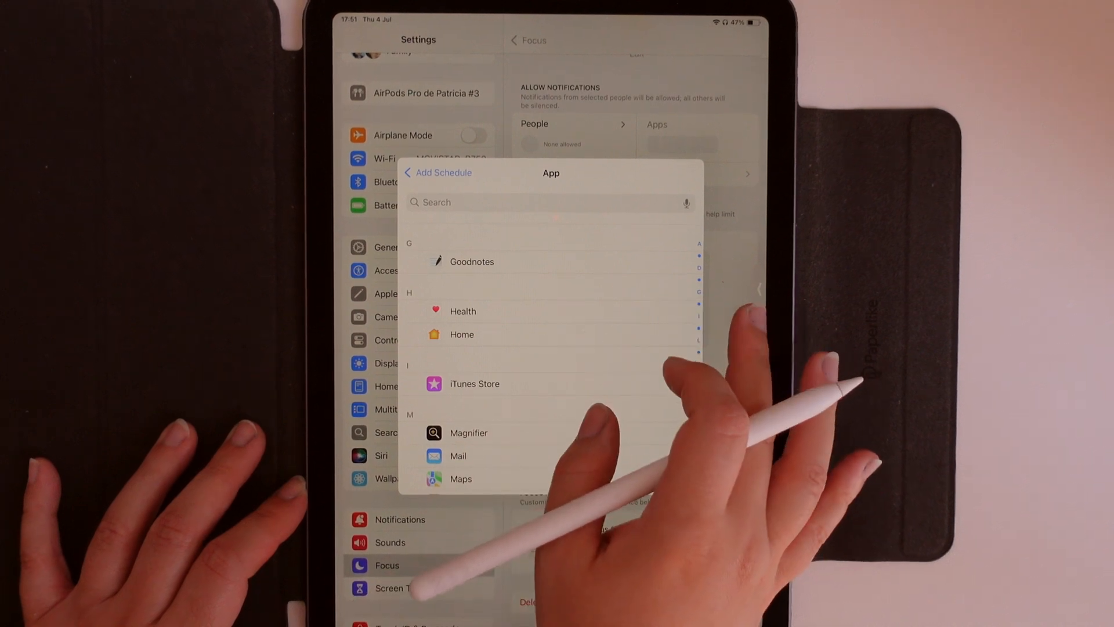
click(408, 173)
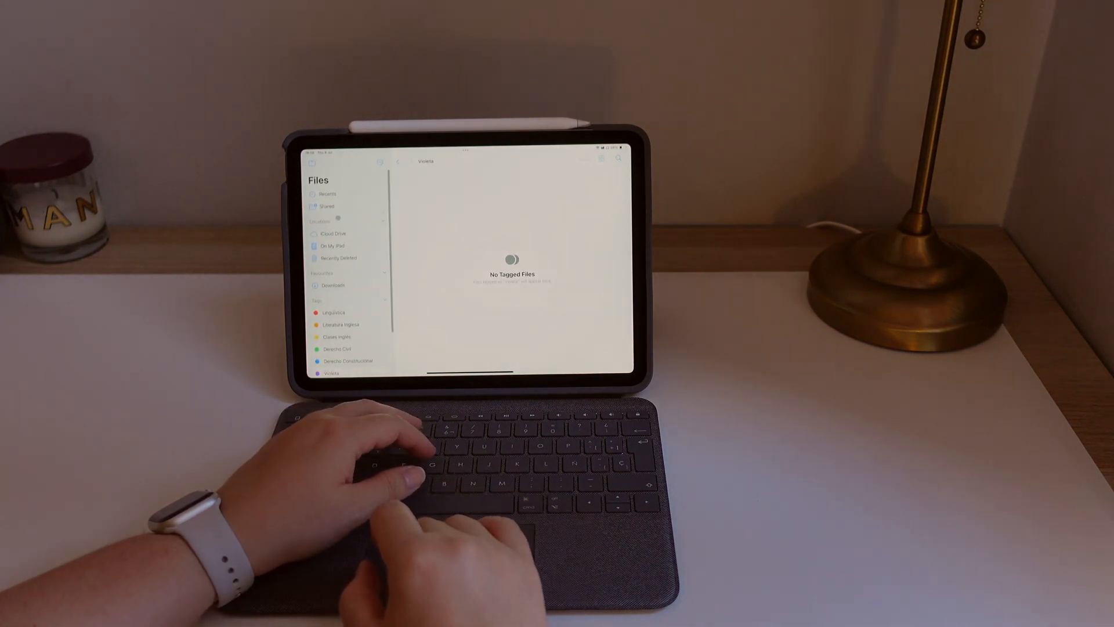
Step: Browse On My iPad and the Documents folder's contents, then return to iCloud Drive
scroll(down, 3)
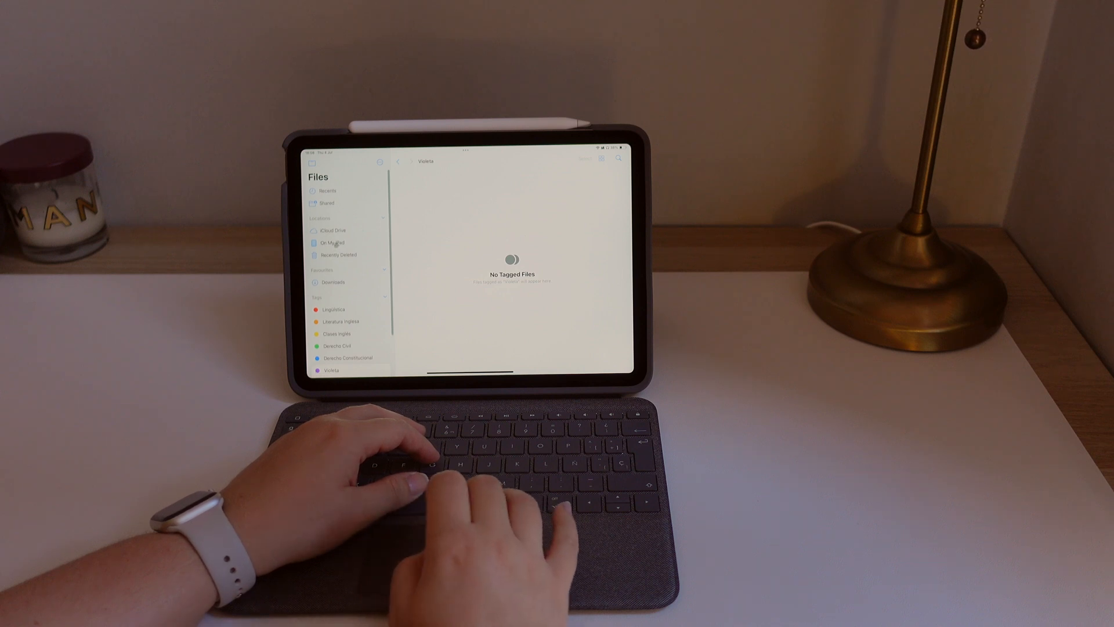
click(335, 243)
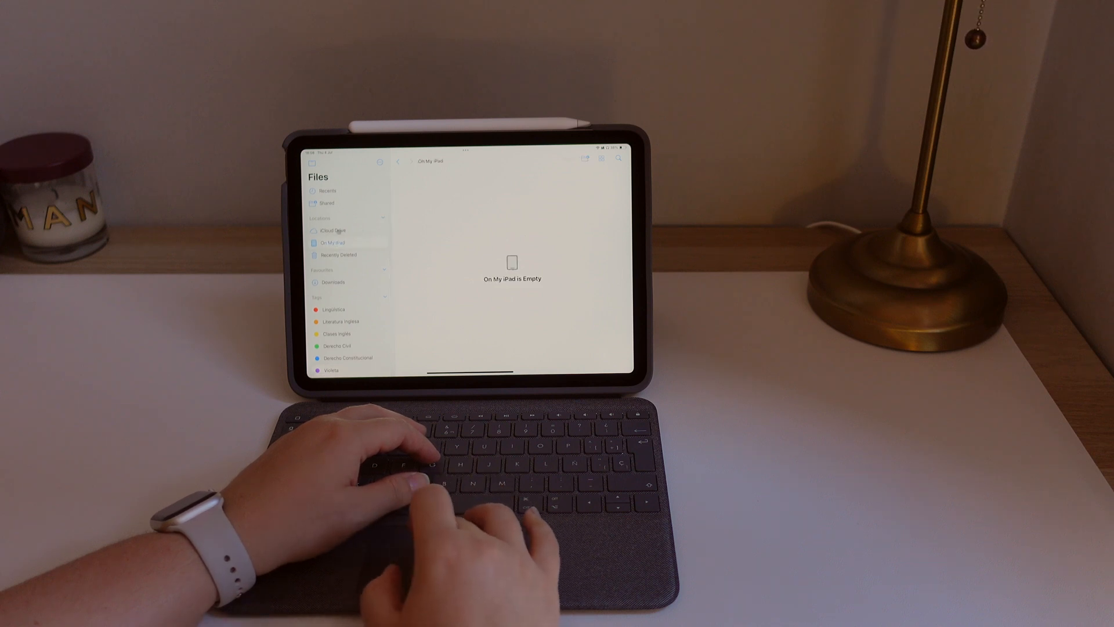
click(333, 229)
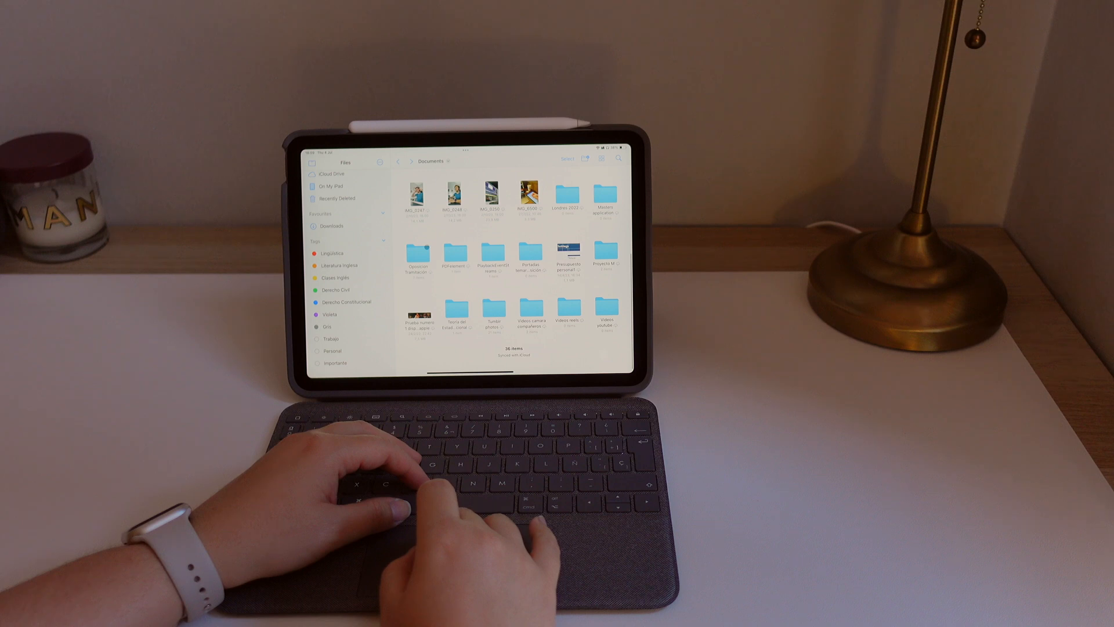
scroll(up, 3)
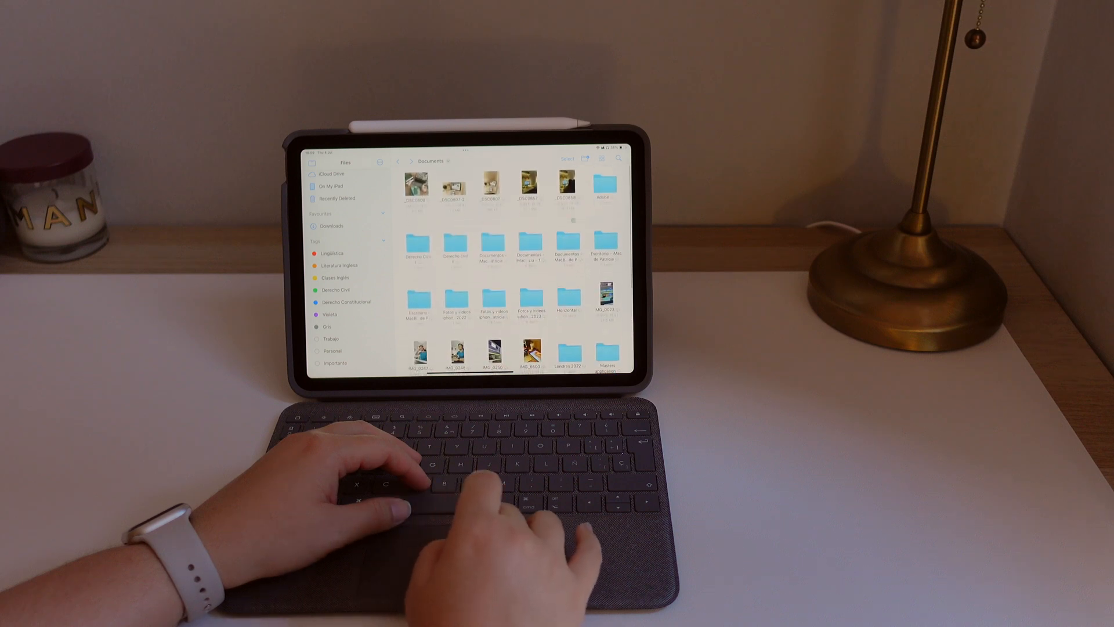
scroll(down, 3)
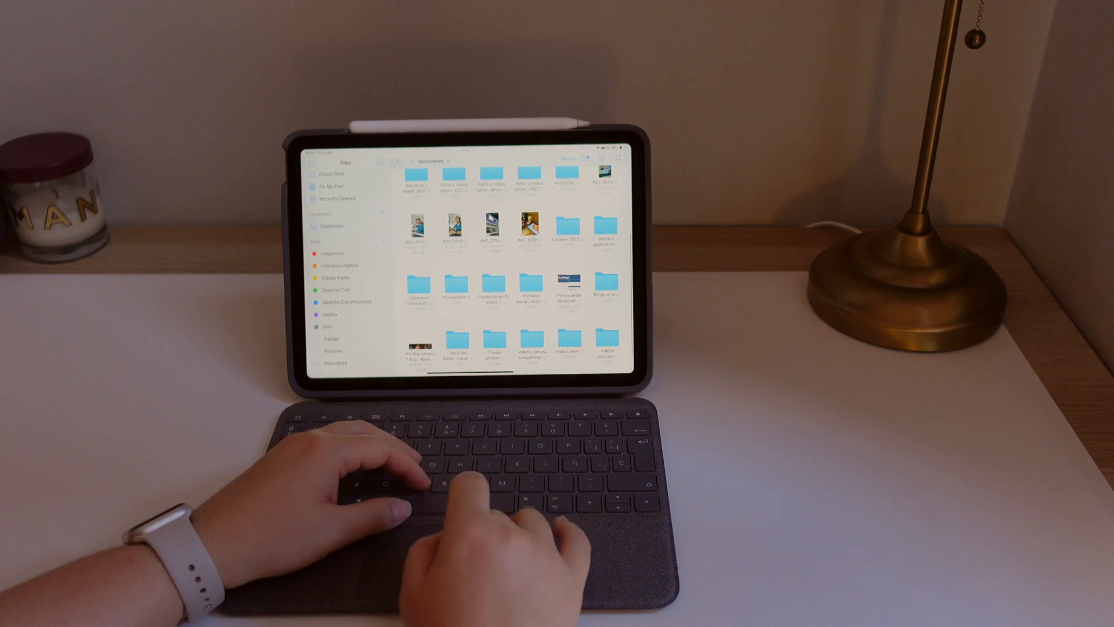
click(332, 175)
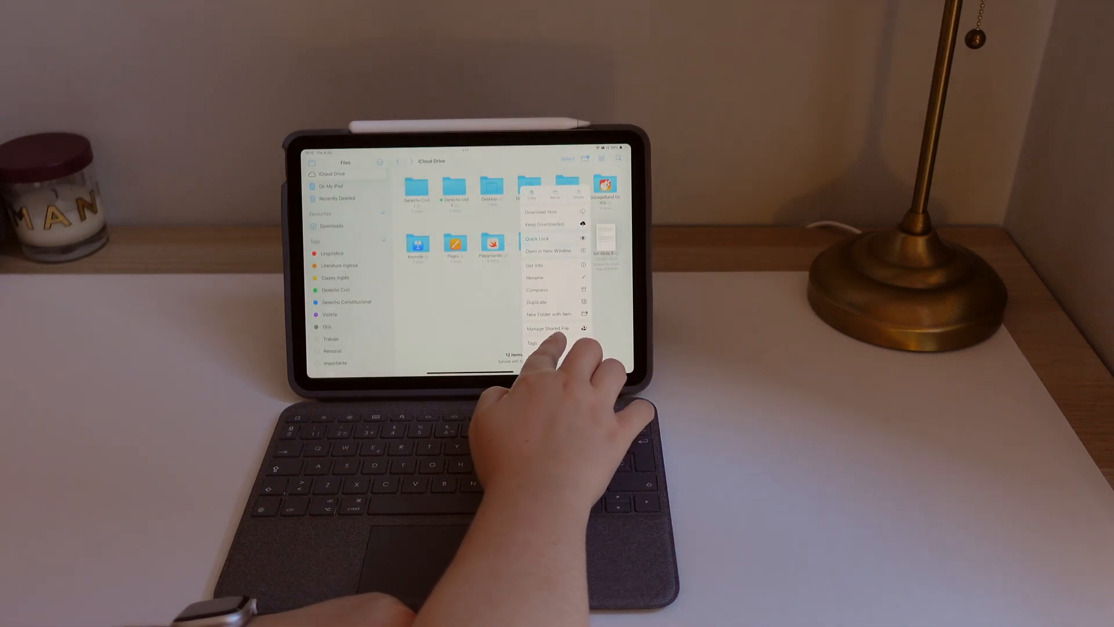
Step: Dismiss an item's context menu in iCloud Drive and expand the sidebar locations
click(532, 343)
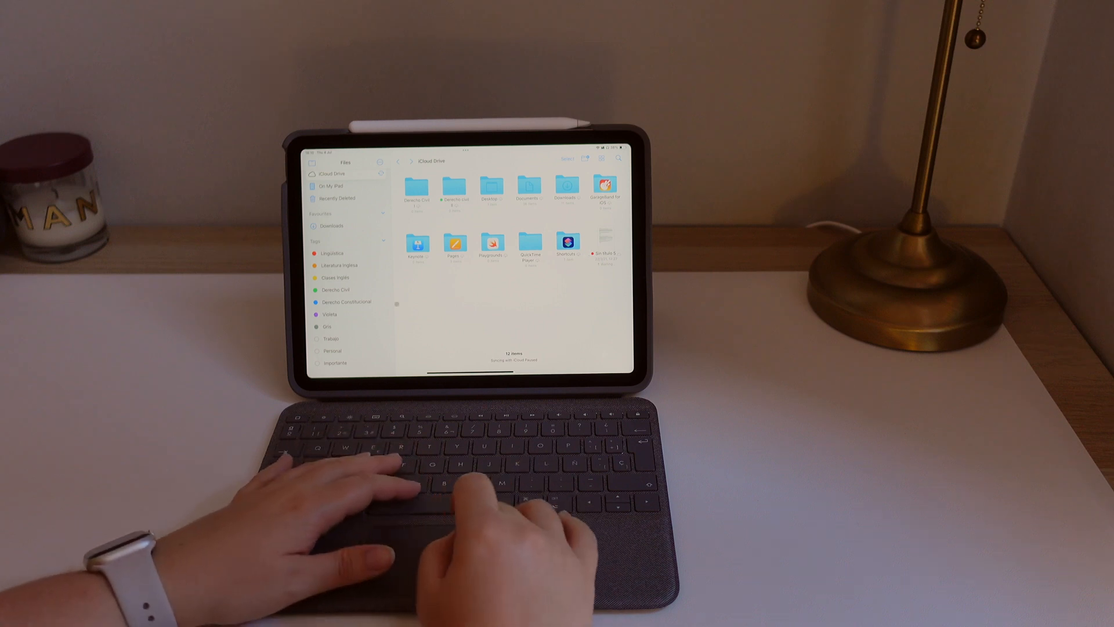
click(331, 253)
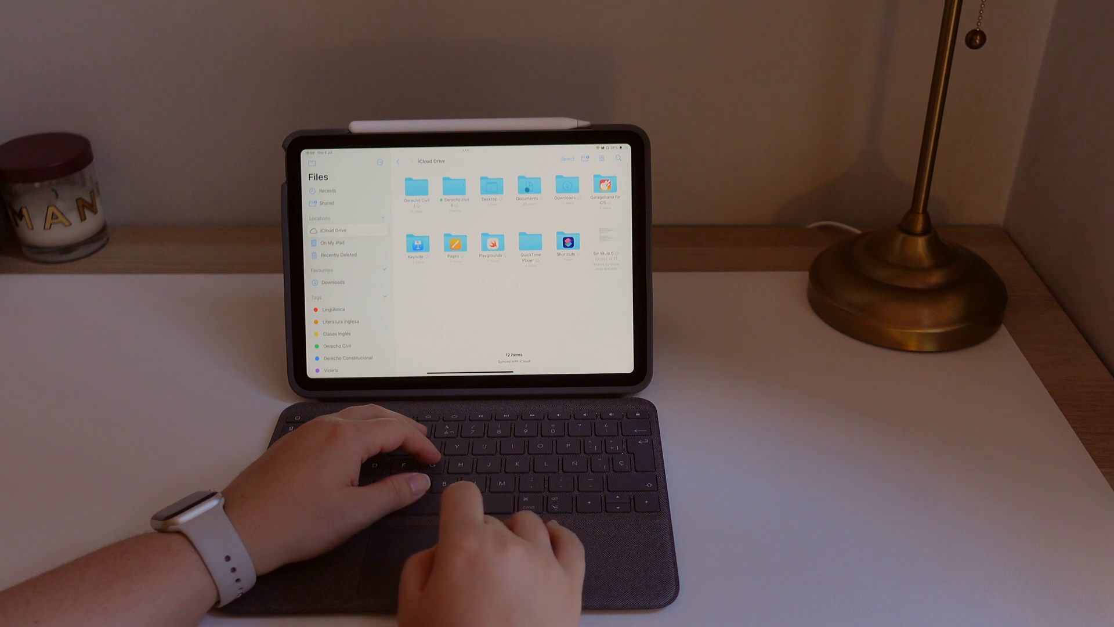
click(332, 369)
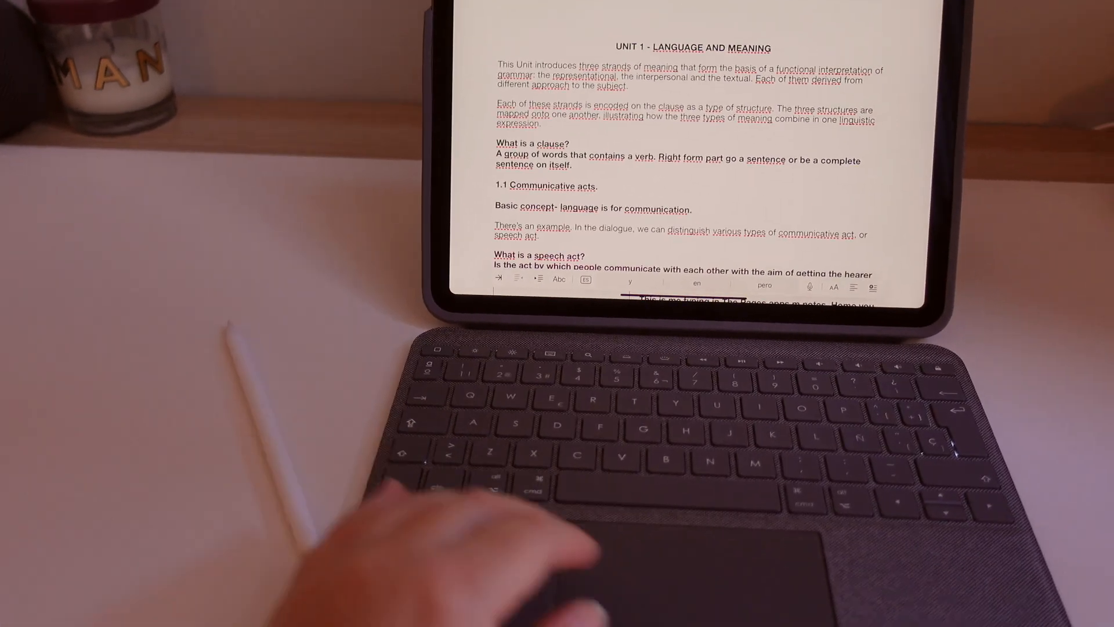
Step: Scroll through the Unit 1 Language and Meaning notes to the mood structures box
scroll(down, 3)
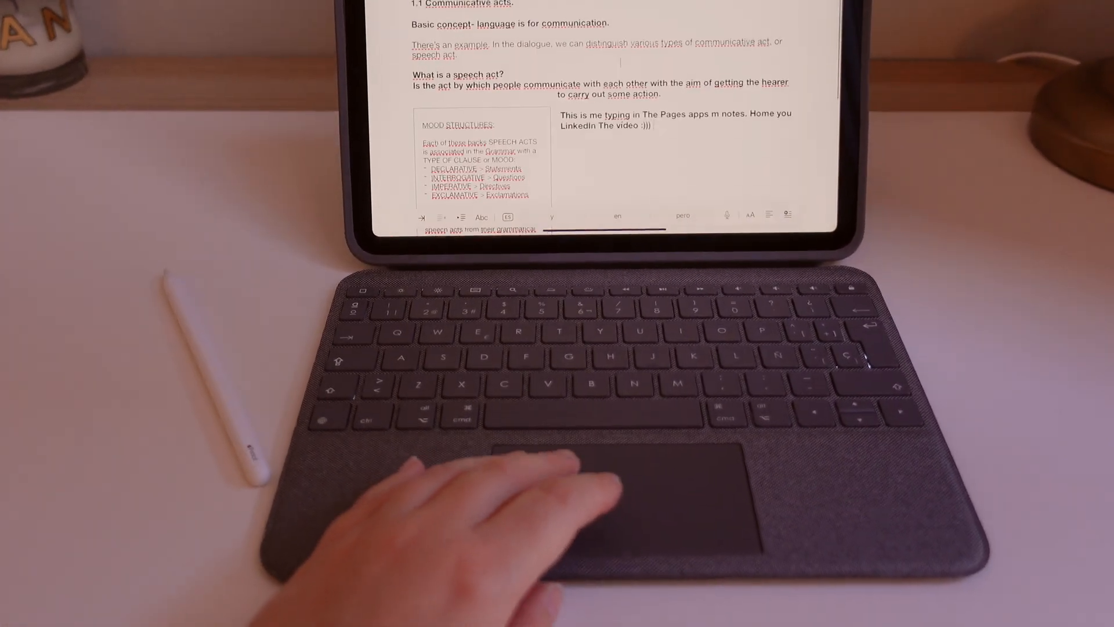
scroll(down, 3)
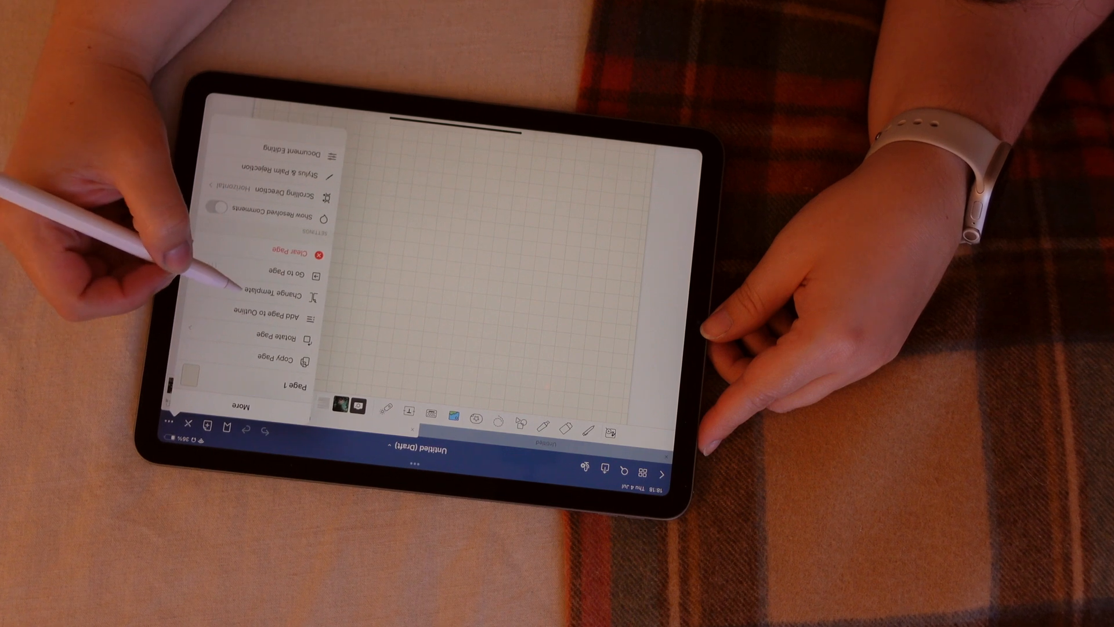
Step: Apply the Dotted Paper template to the page and switch the pen to Fountain Pen
click(255, 289)
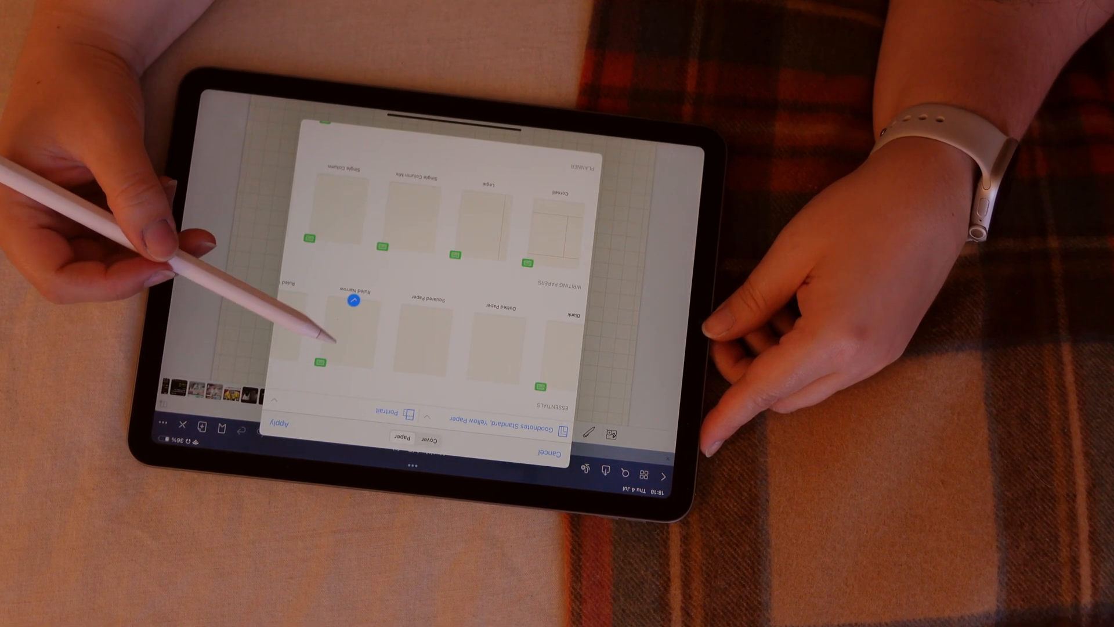
click(498, 318)
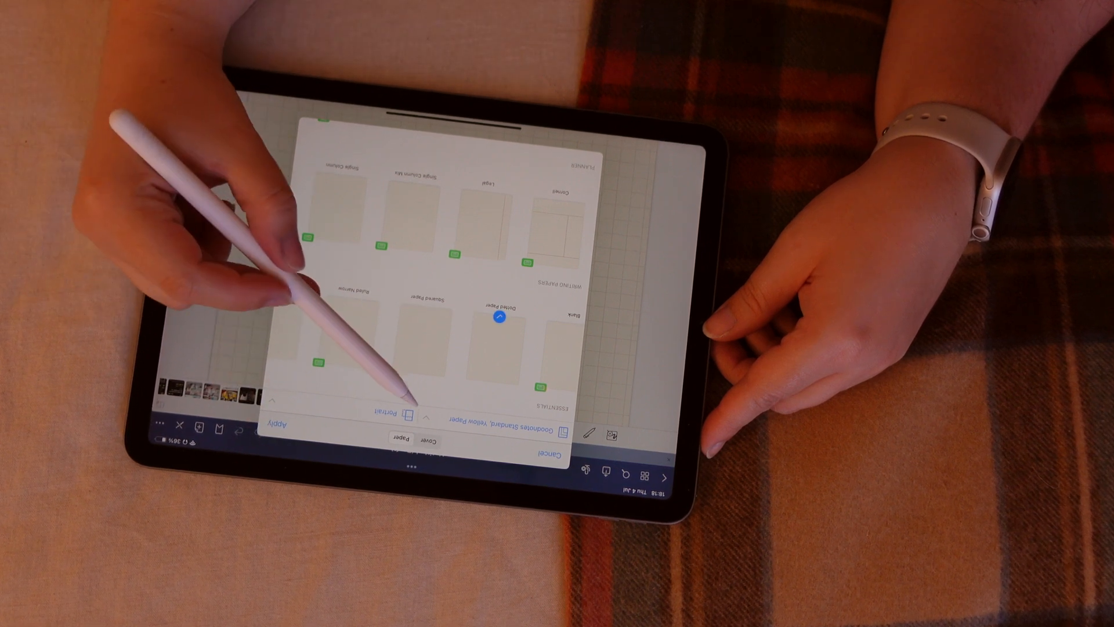
click(412, 412)
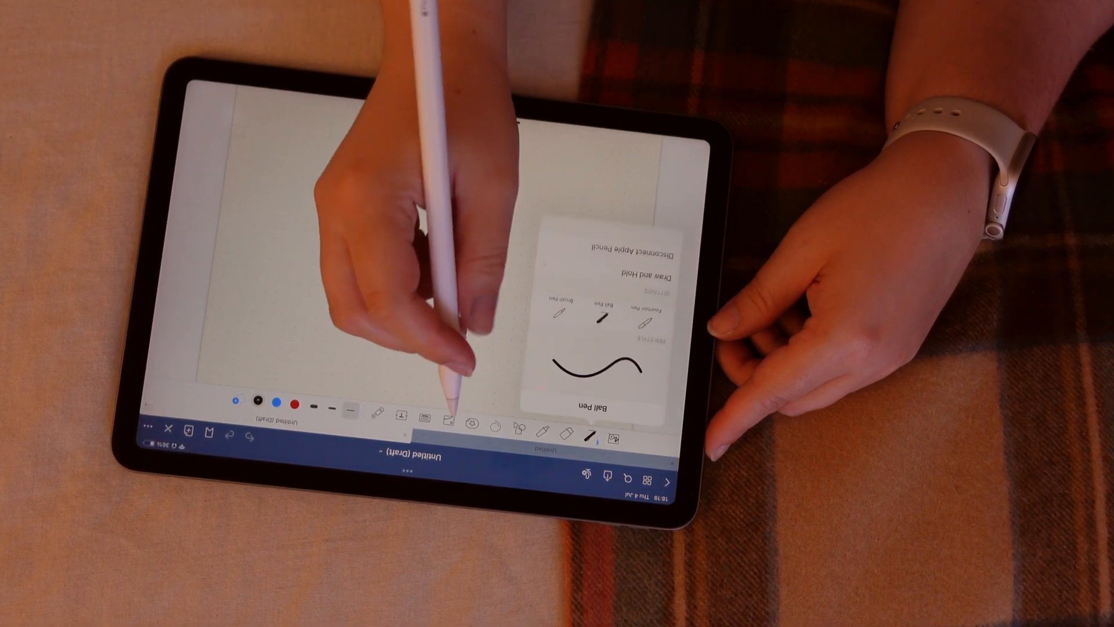
click(637, 315)
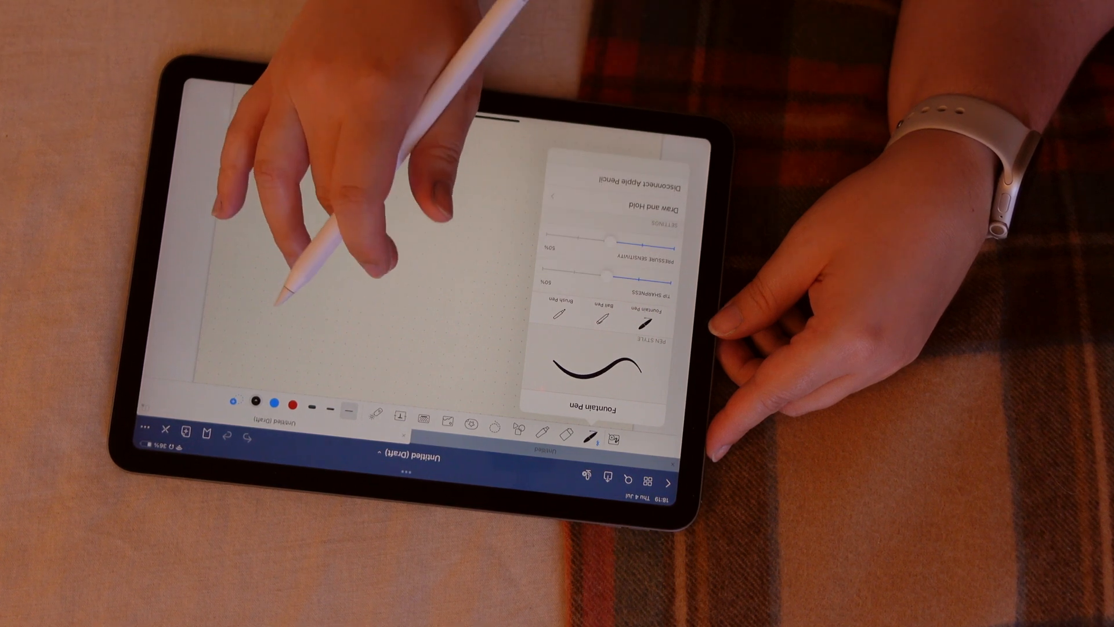